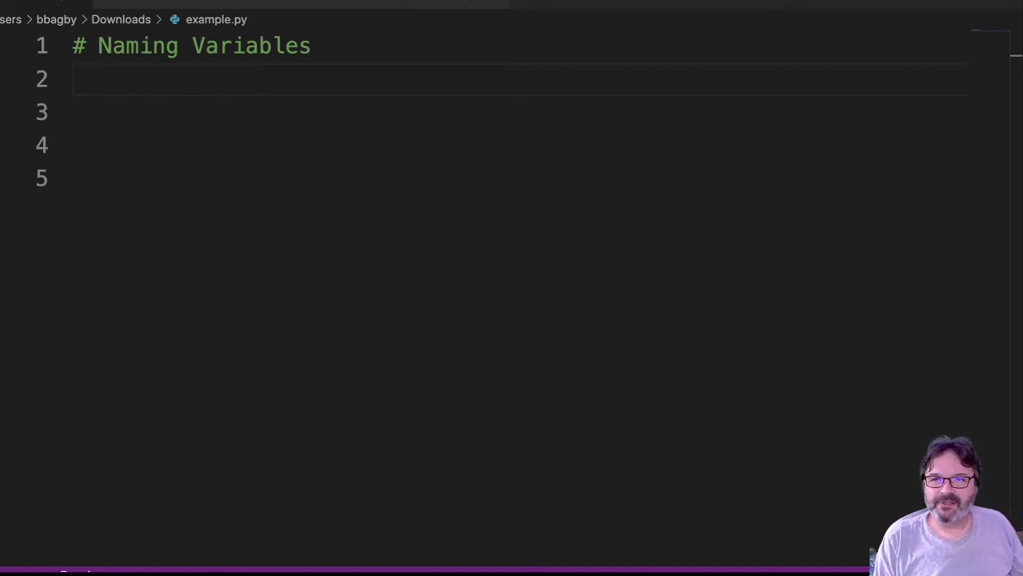
Add the assignment x = 1 on a new line below the comment
key("enter")
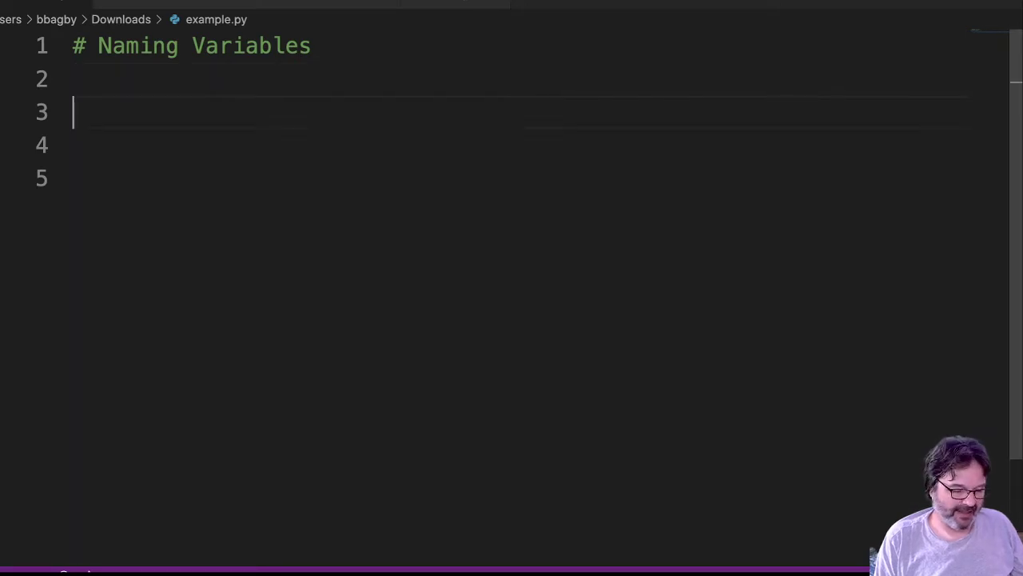
type("x = 1")
left_click(520, 144)
type("y = 2")
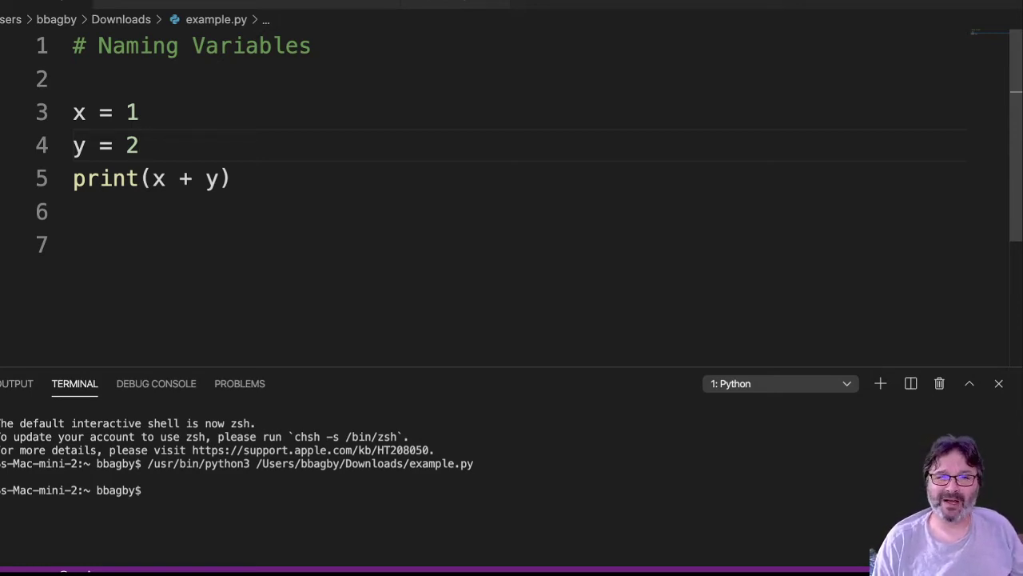
Try replacement names 555, number, _sdfsdf, AS, DF for x on line 3, leaving no name before = 1
left_click(138, 144)
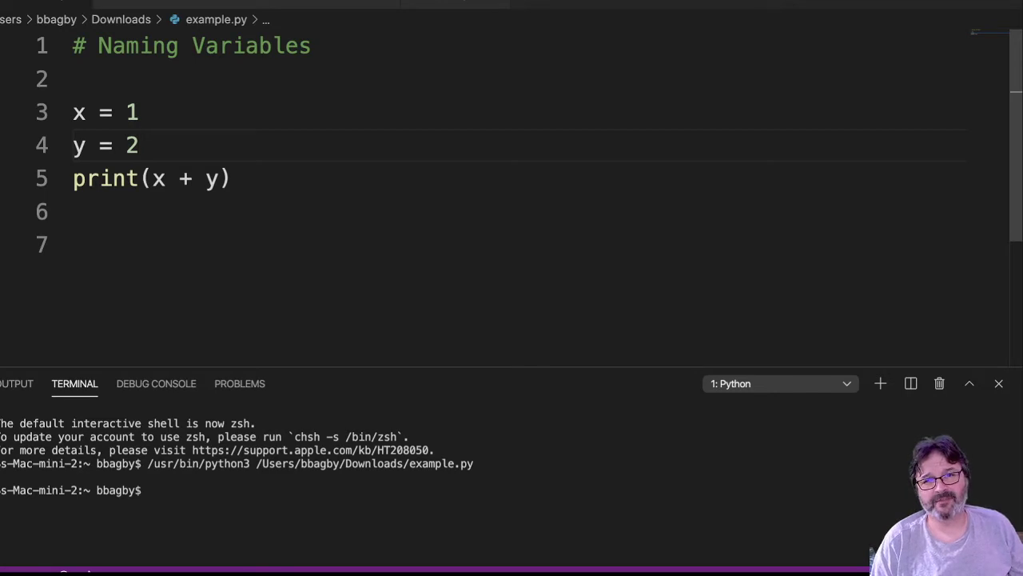
left_click(139, 144)
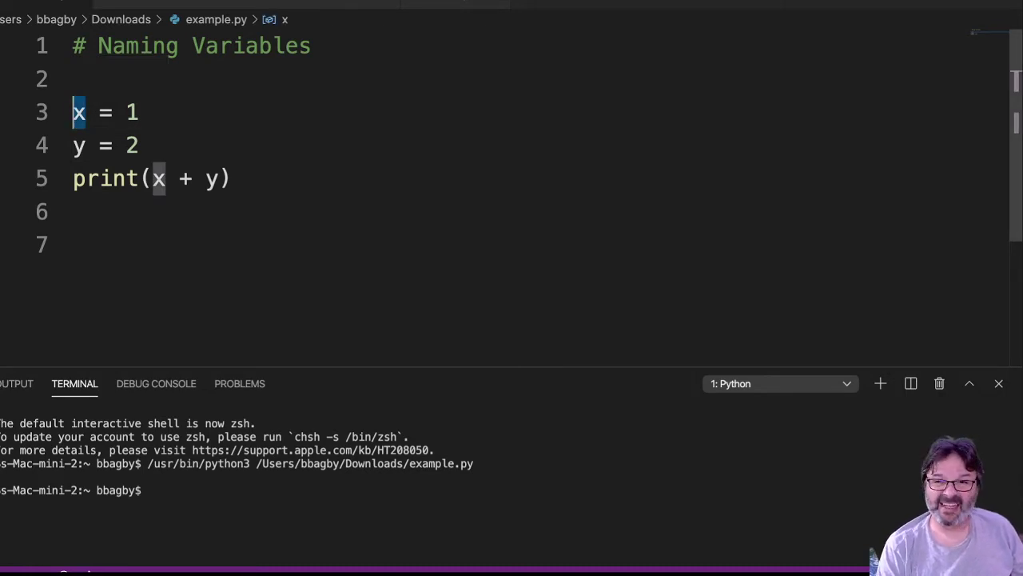
type("555")
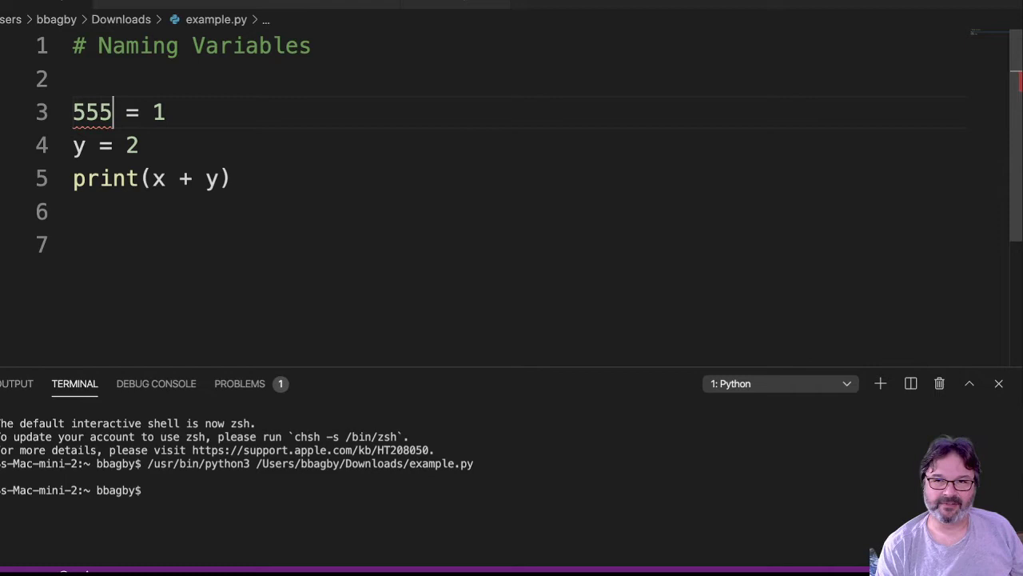
type("number")
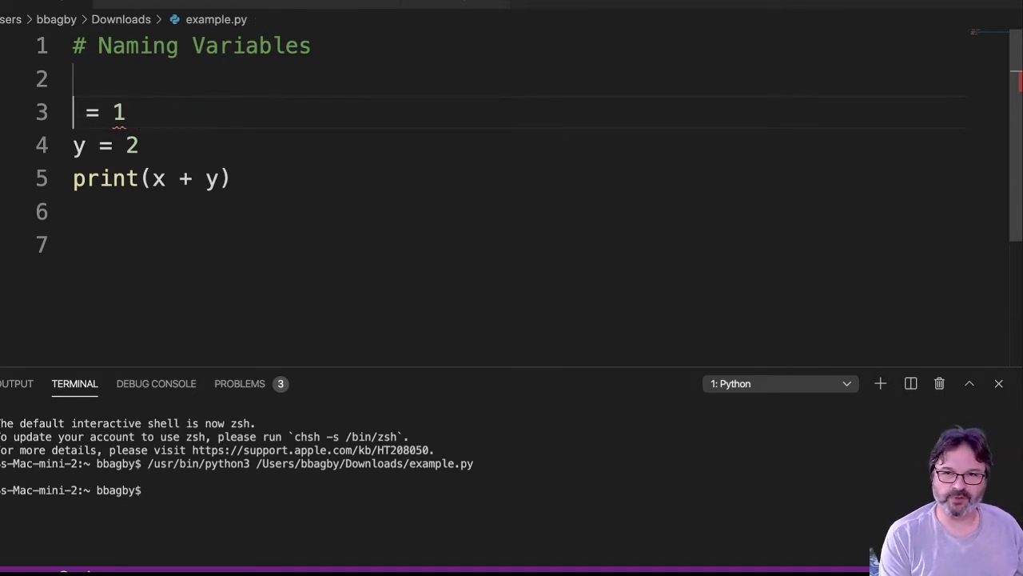
type("_sdfsdf")
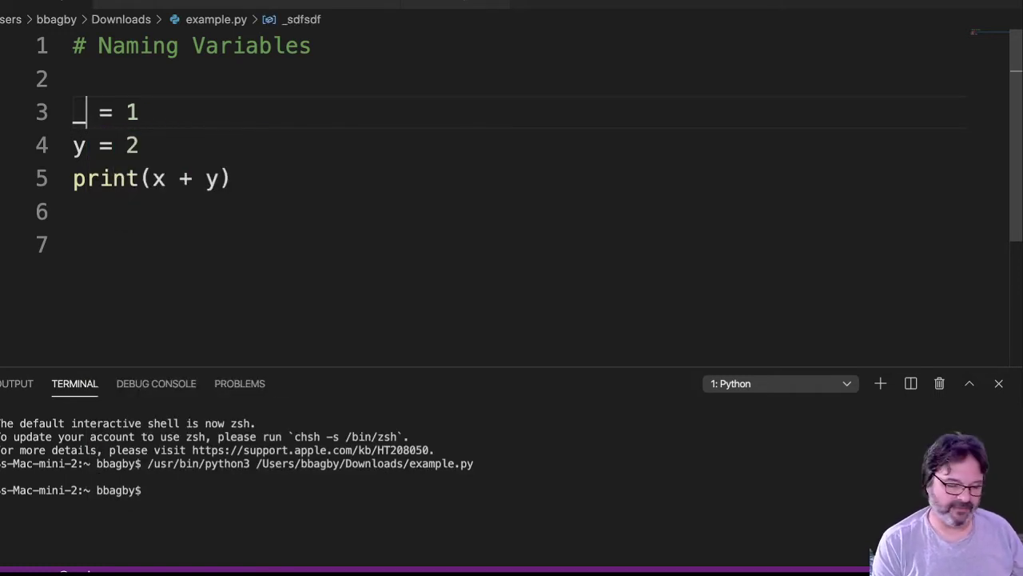
type("AS")
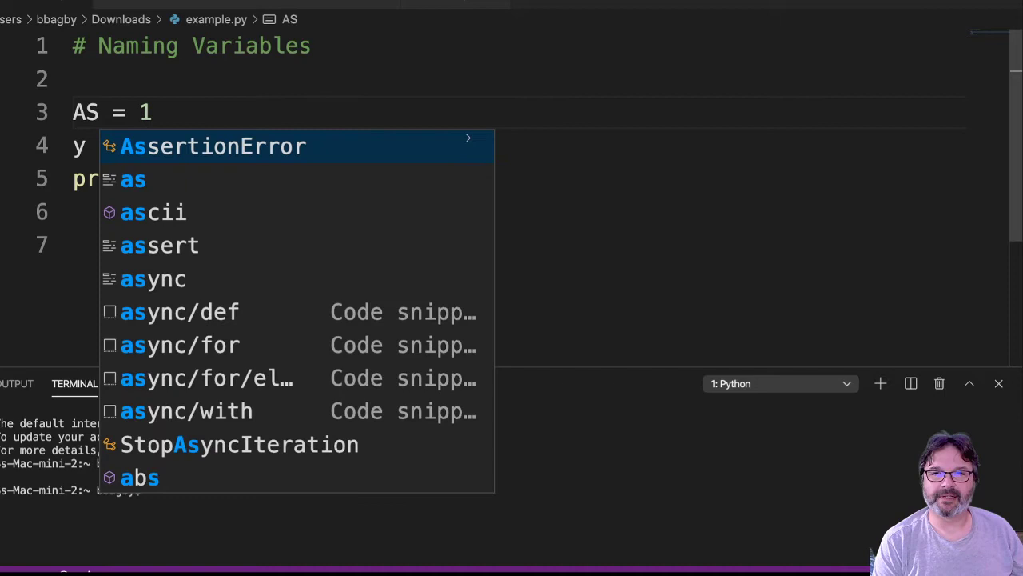
type("DF")
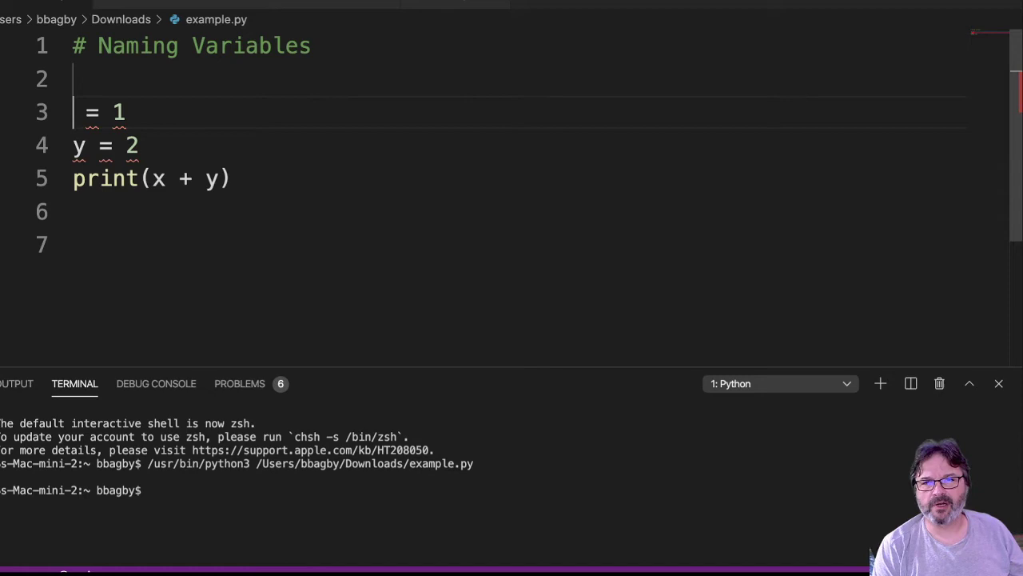
Try the name xSX for the first variable, then rename it to mpg
type("xS")
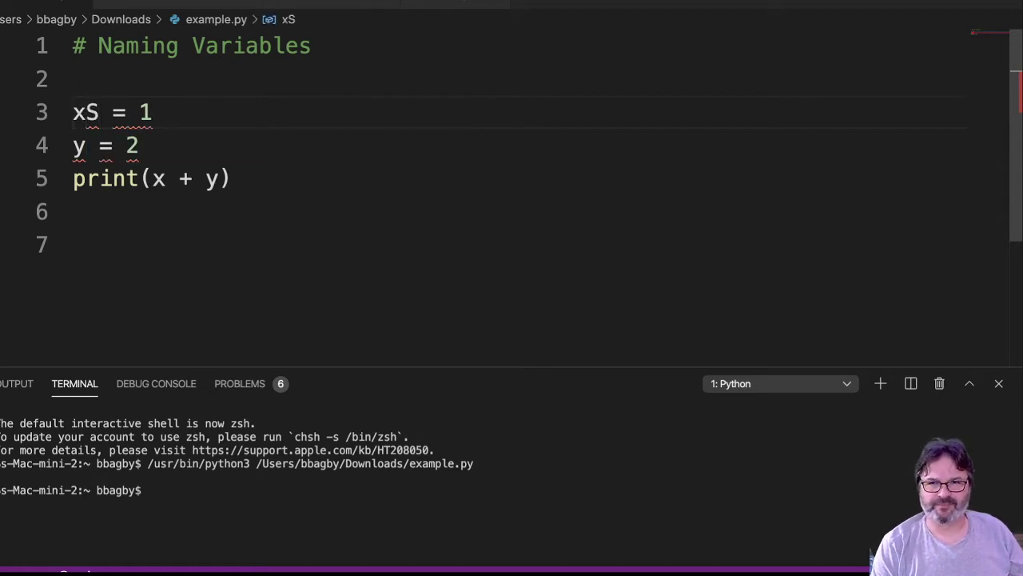
type("X")
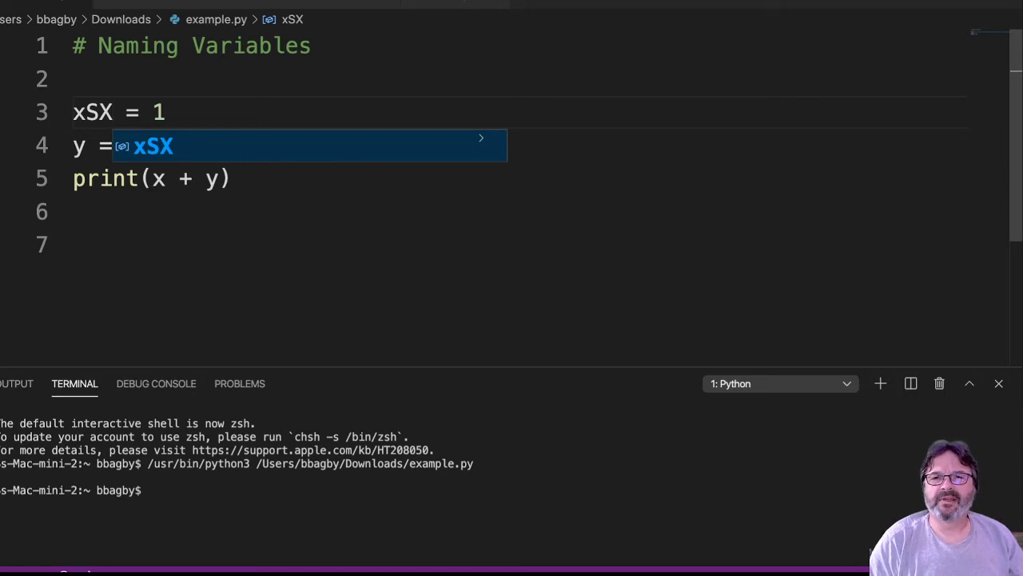
type("2")
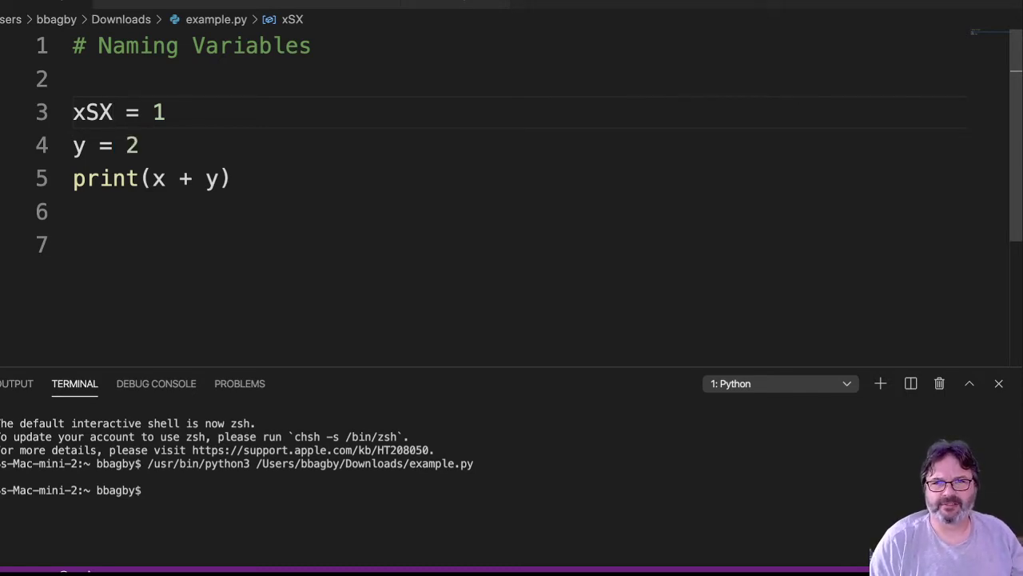
left_click(115, 112)
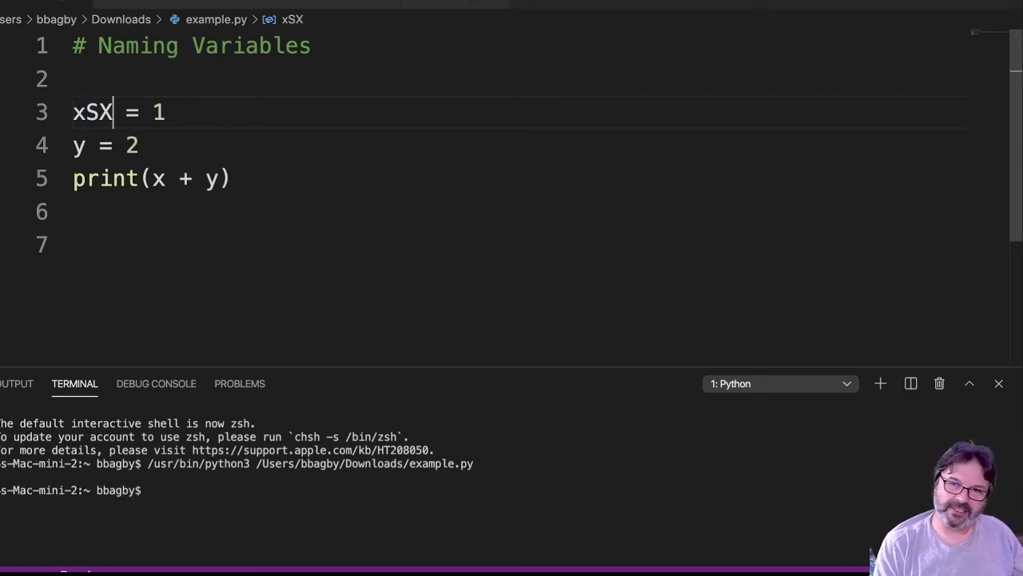
type("m")
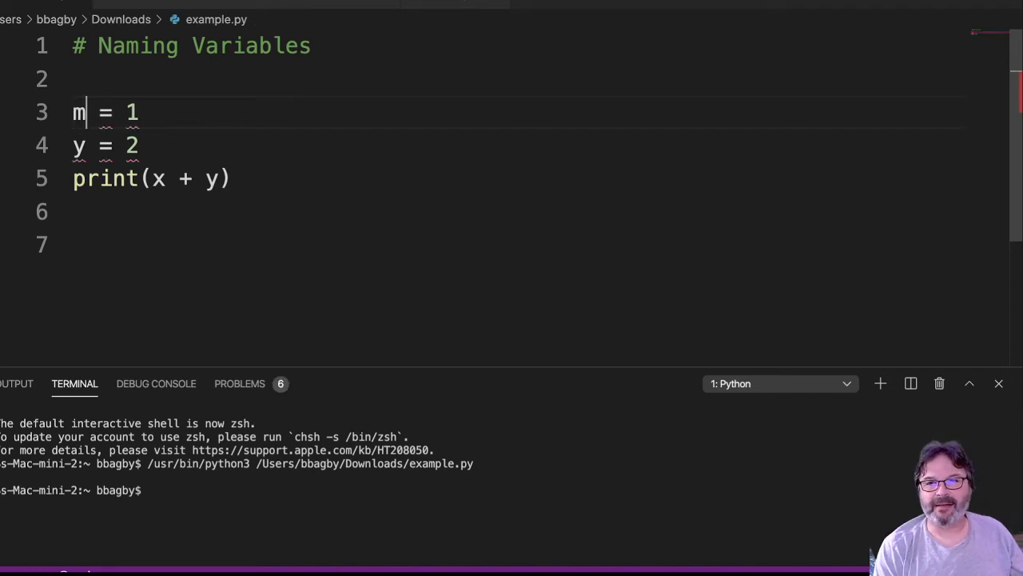
type("pg")
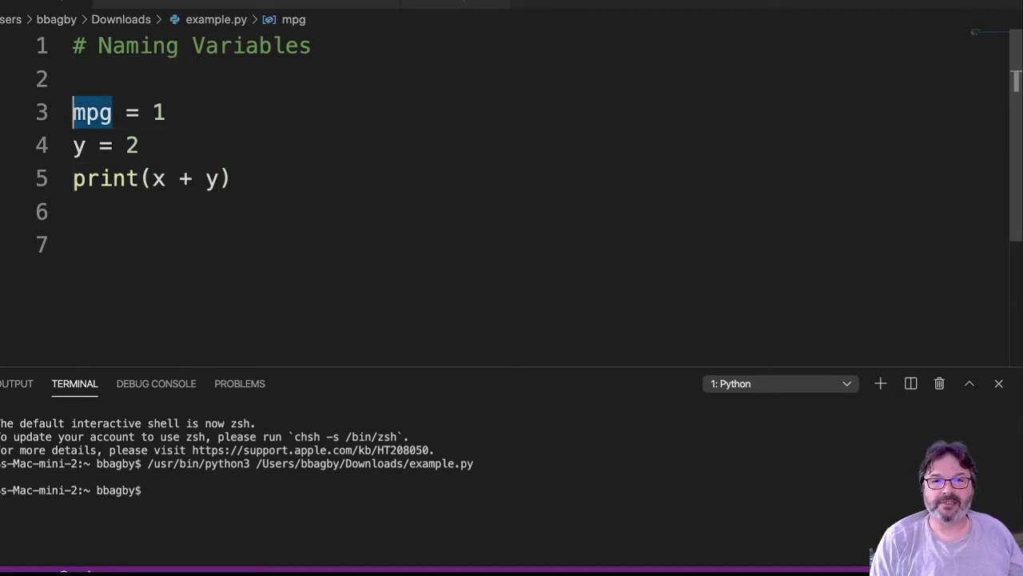
Expand mpg on line 3 into the camelCase name milePerGallon
left_click(87, 112)
type("ile")
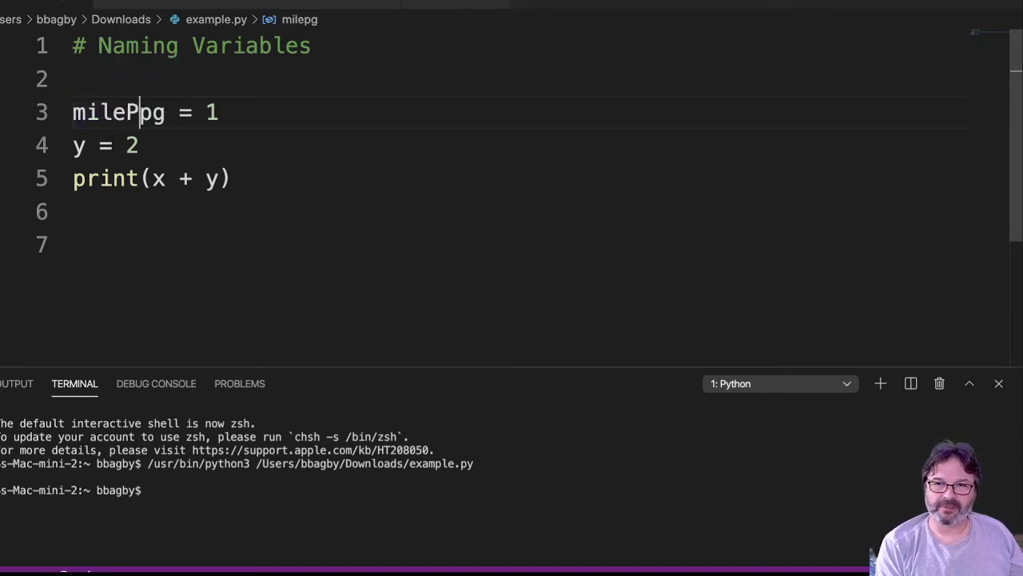
type("PerGallon")
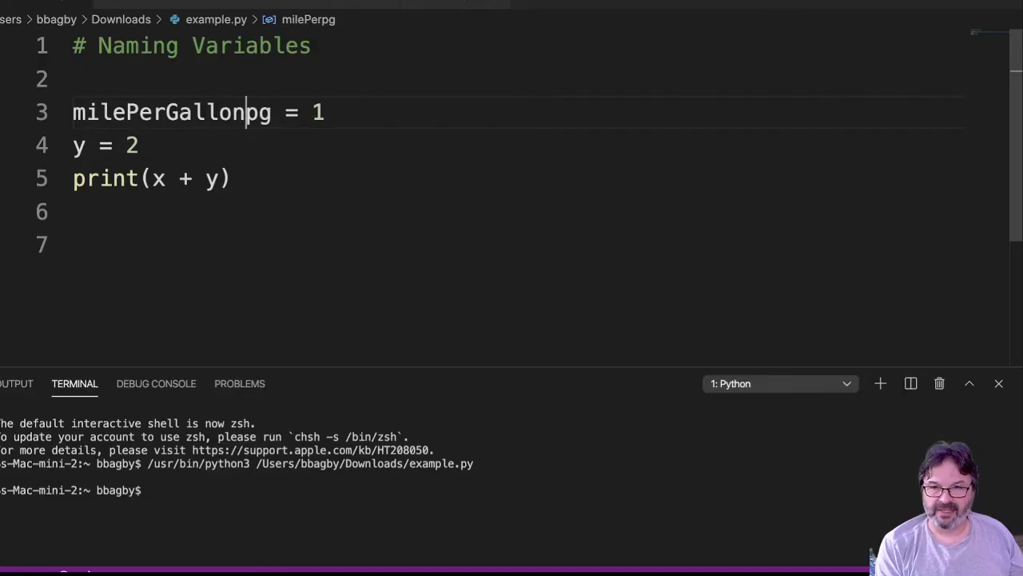
key("Backspace")
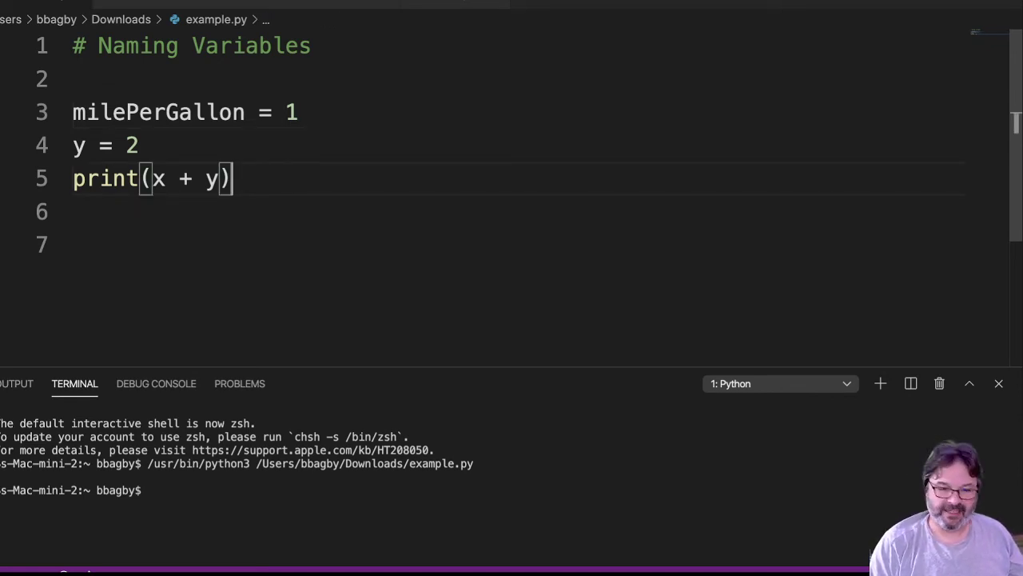
type("milePerGallon")
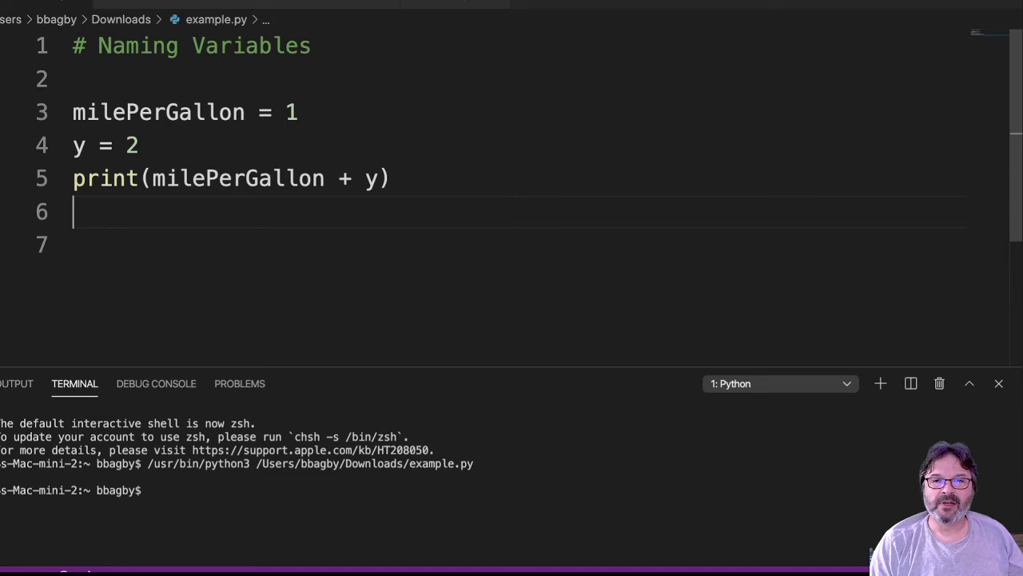
Replace y on line 4 with the name camelCaseWords
key("Backspace")
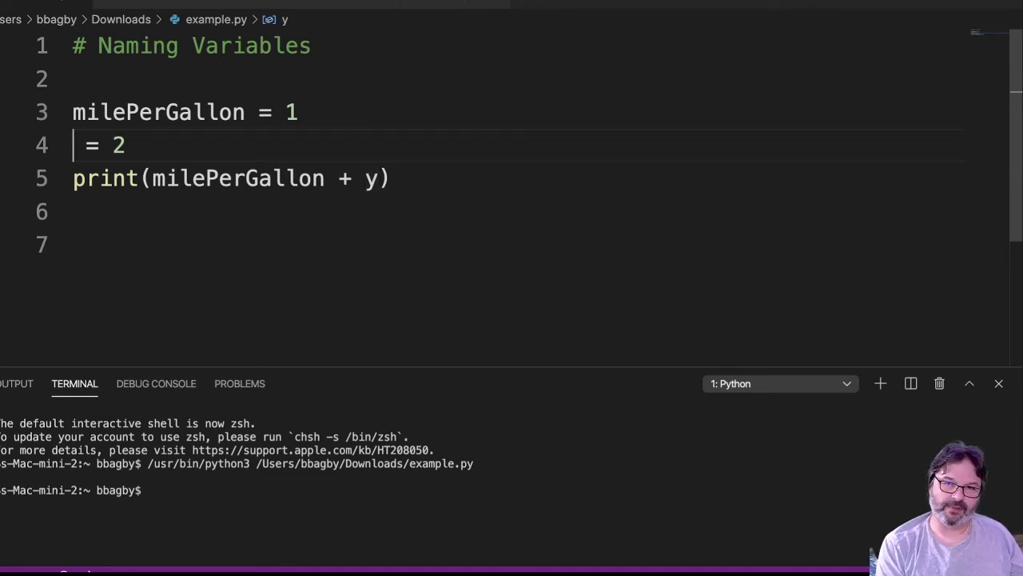
type("camelCa")
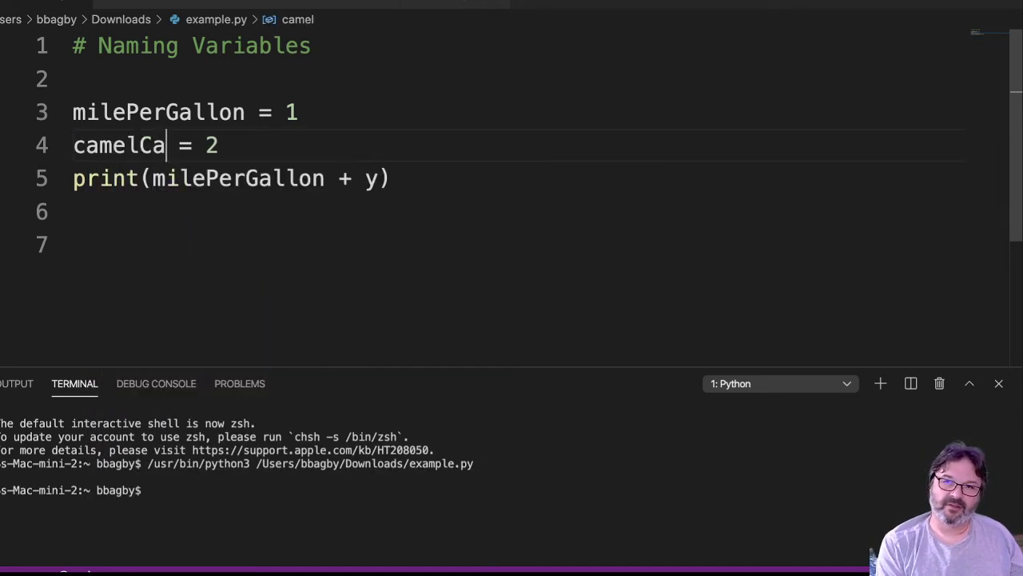
type("seWords")
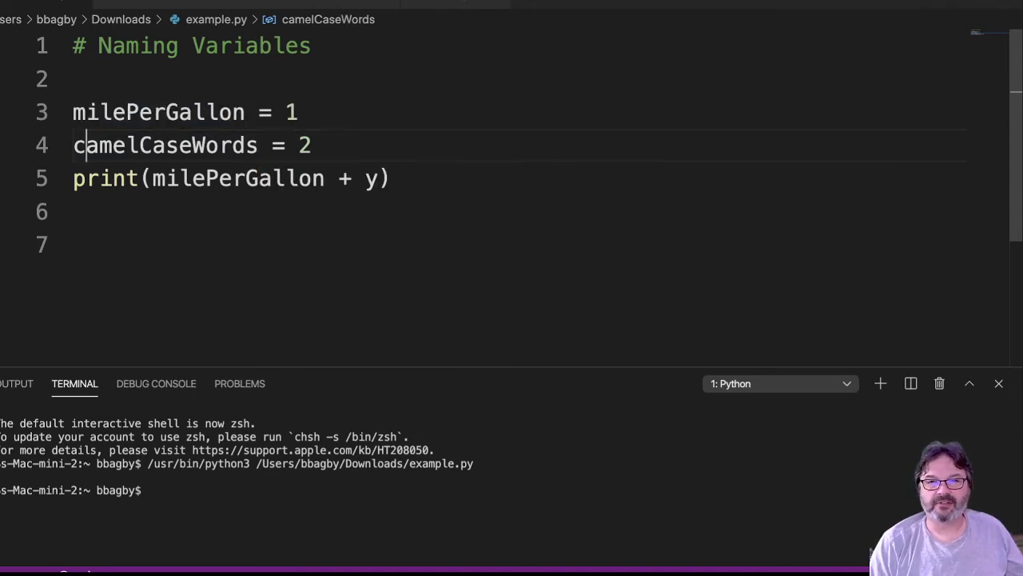
Edit camelCaseWords on line 4 into underscore_words
double_click(163, 144)
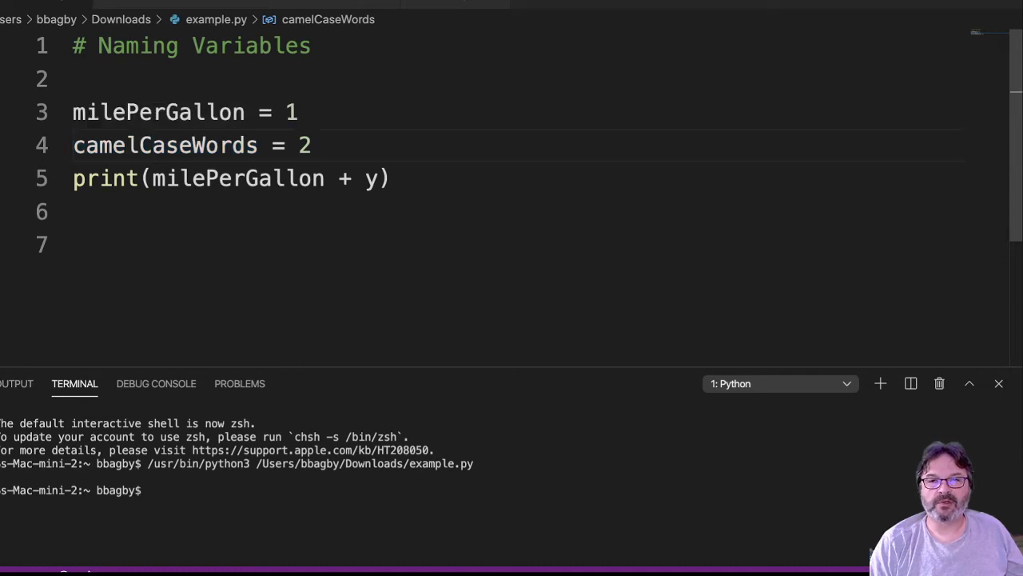
double_click(164, 143)
type("_")
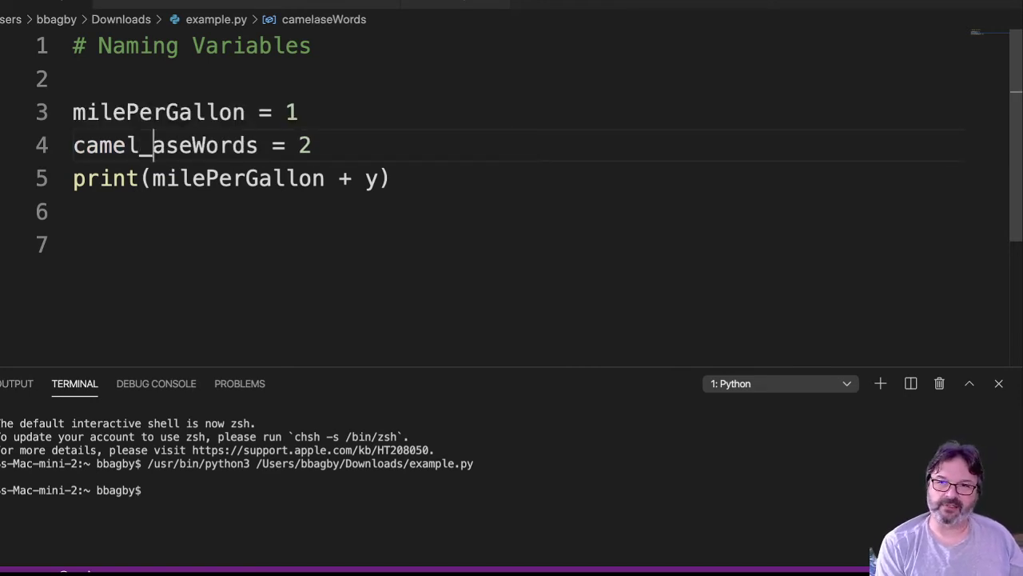
key("Backspace")
type("un")
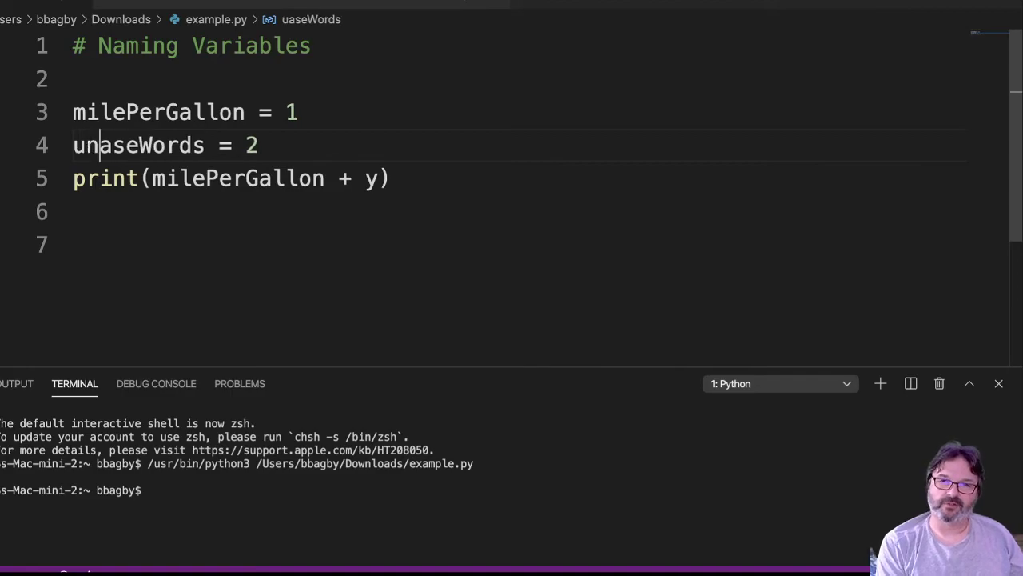
type("derscore_w")
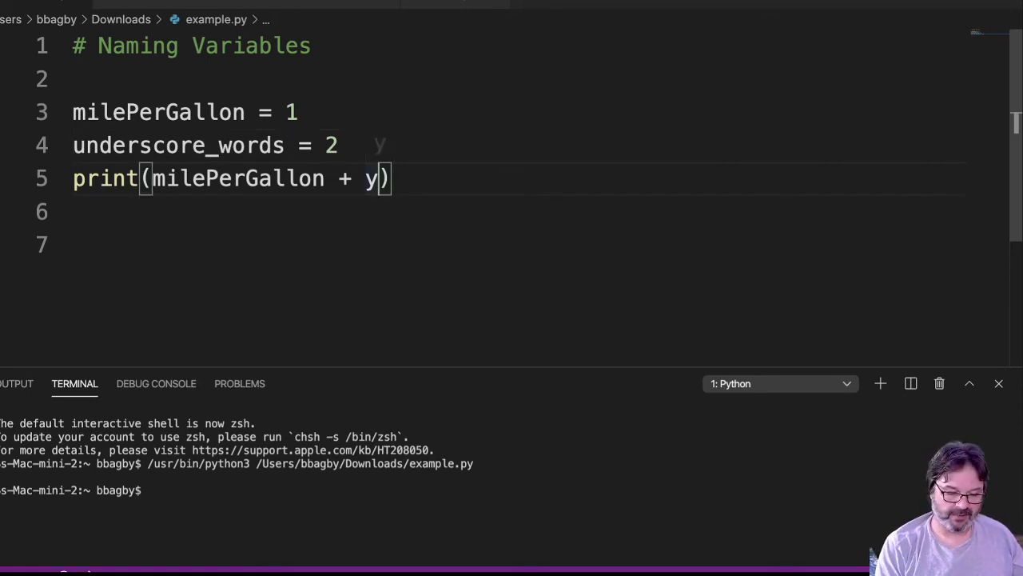
Make print add underscore_words via autocomplete, then rename it to underscoreWords in both places
type("u")
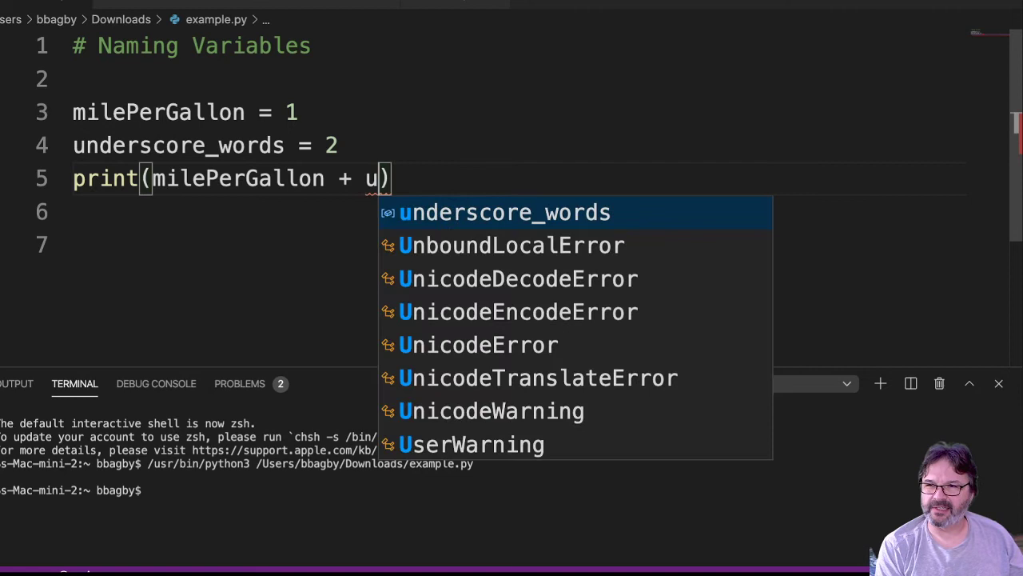
key("Tab")
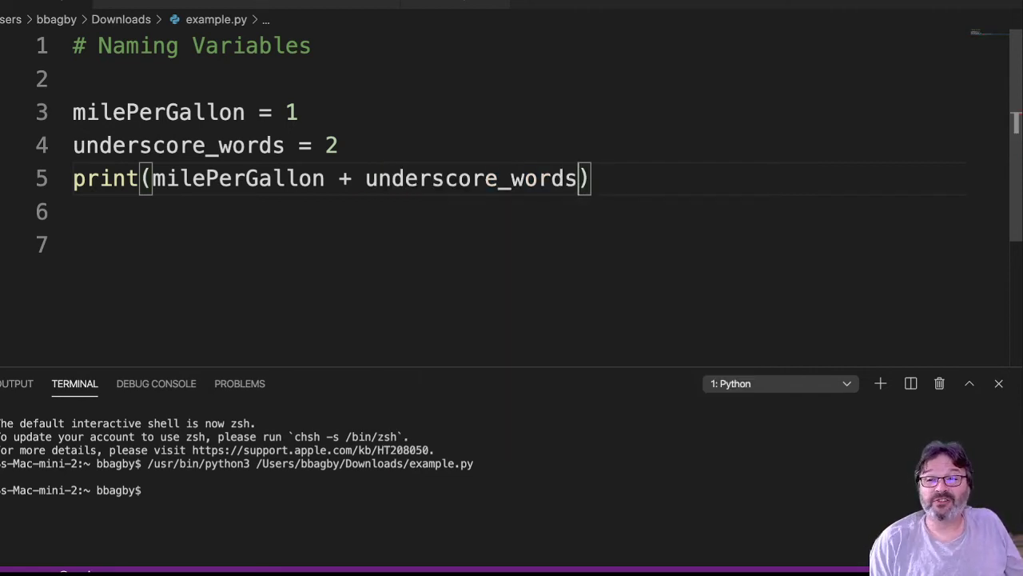
double_click(236, 179)
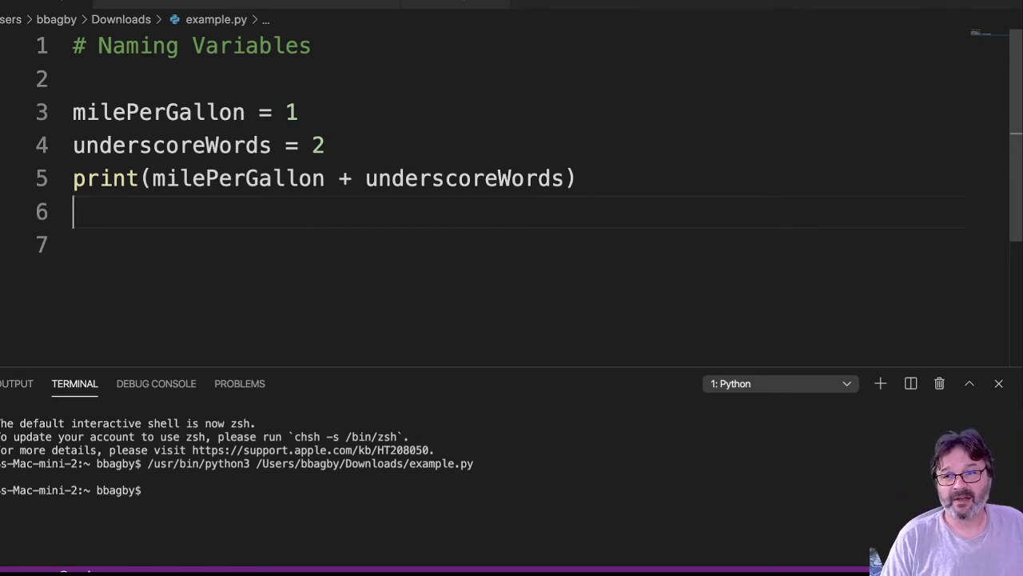
Rename milePerGallon on line 3 to firstNumber
double_click(157, 112)
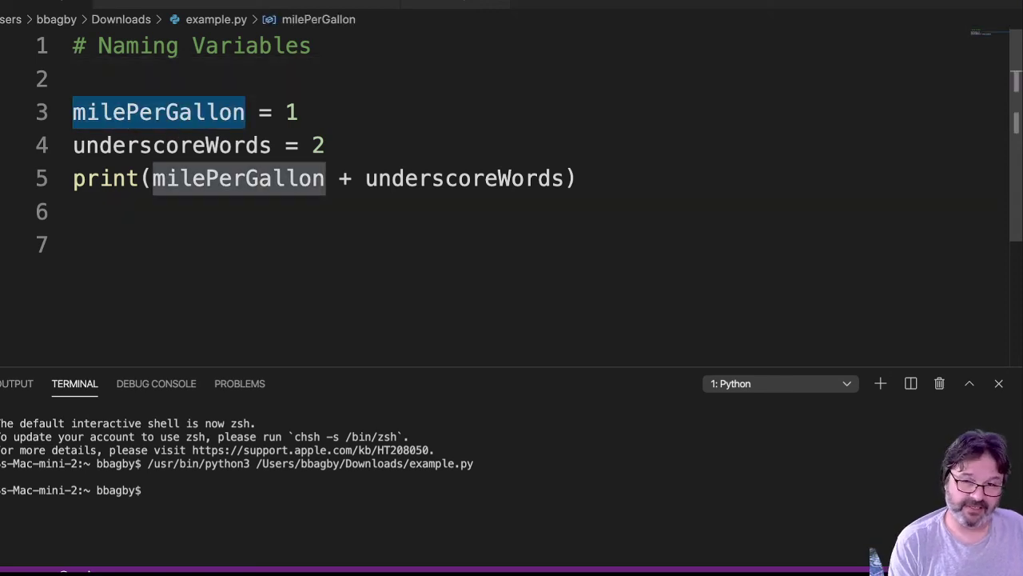
type("first = 1")
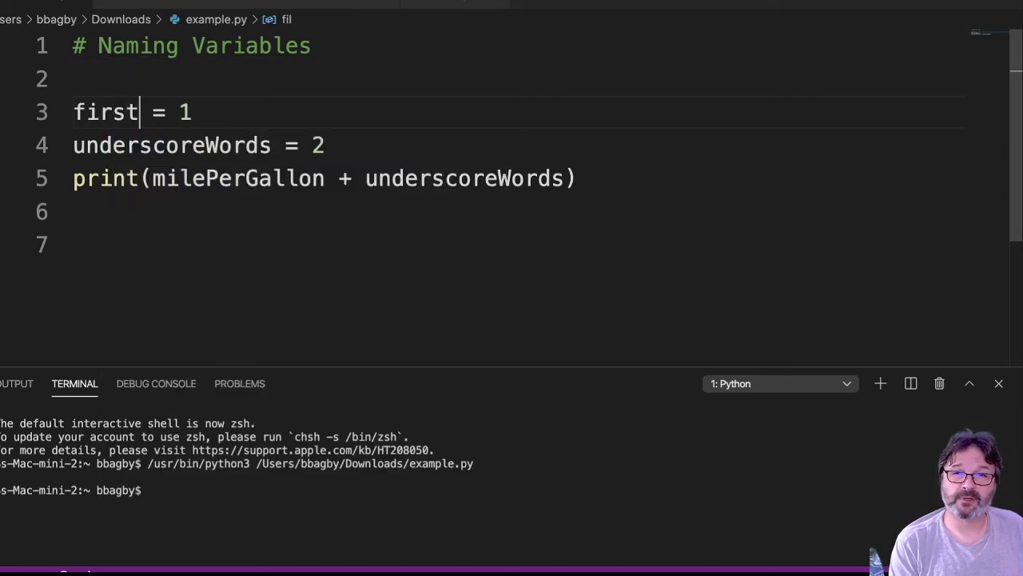
type("Number")
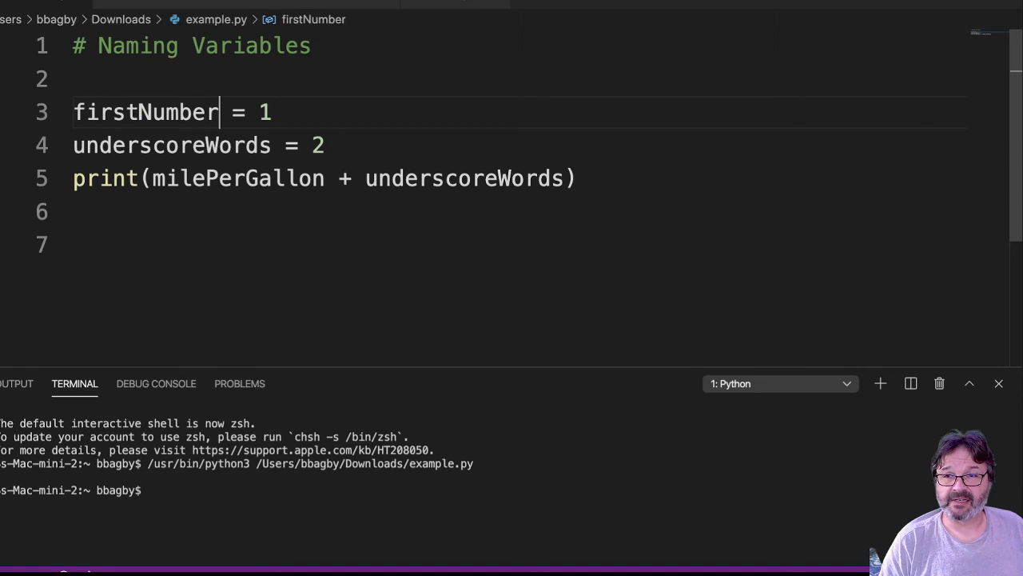
Rename underscoreWords on line 4 to secondNumber
double_click(198, 144)
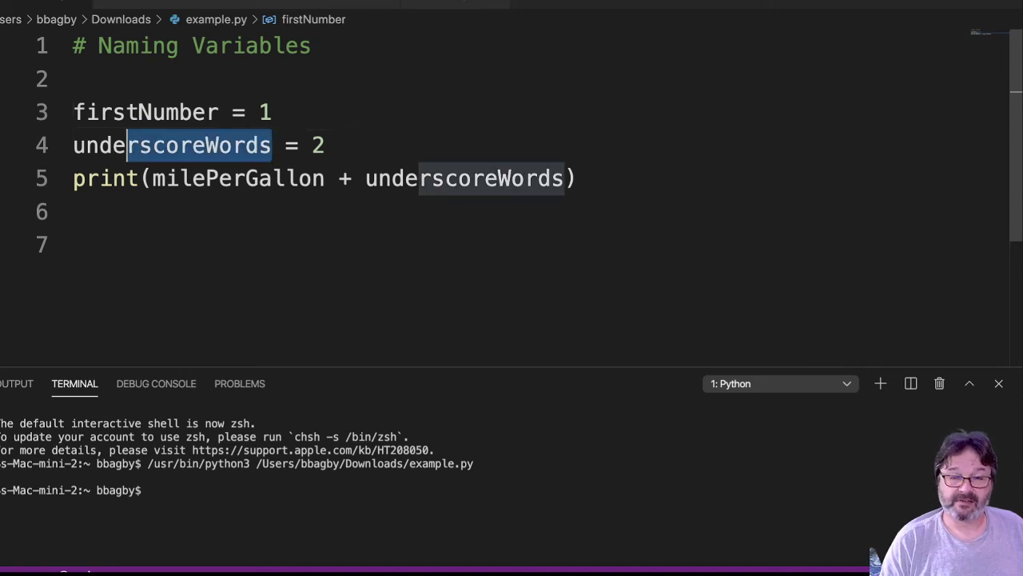
type("SEcin")
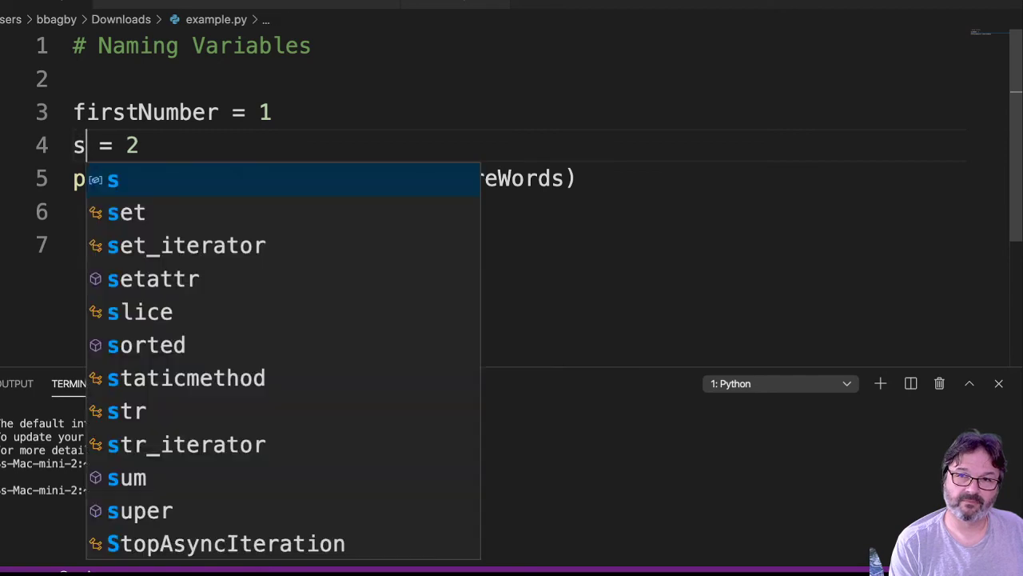
type("econdNUmber")
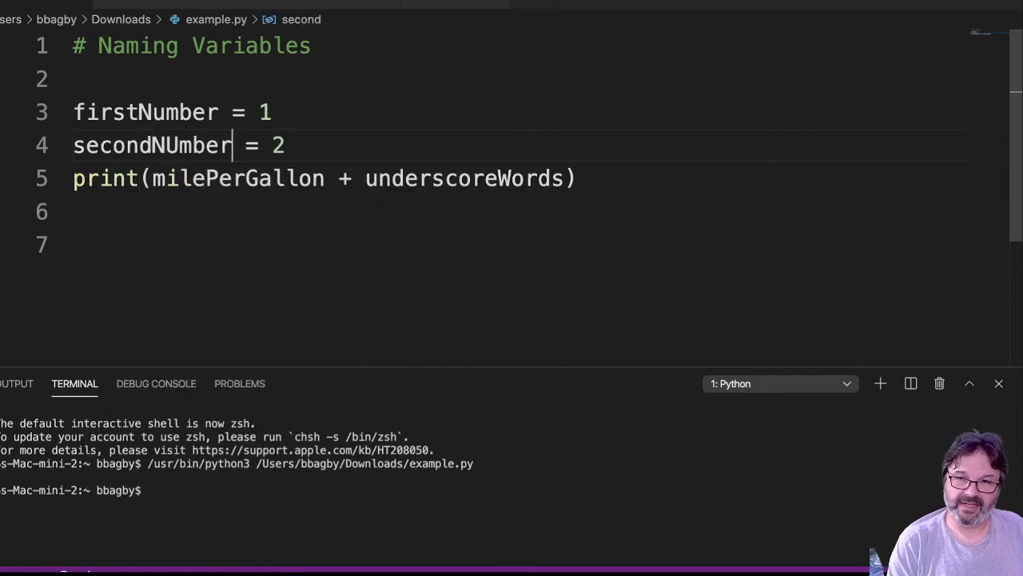
key("Backspace")
type("firstNumb")
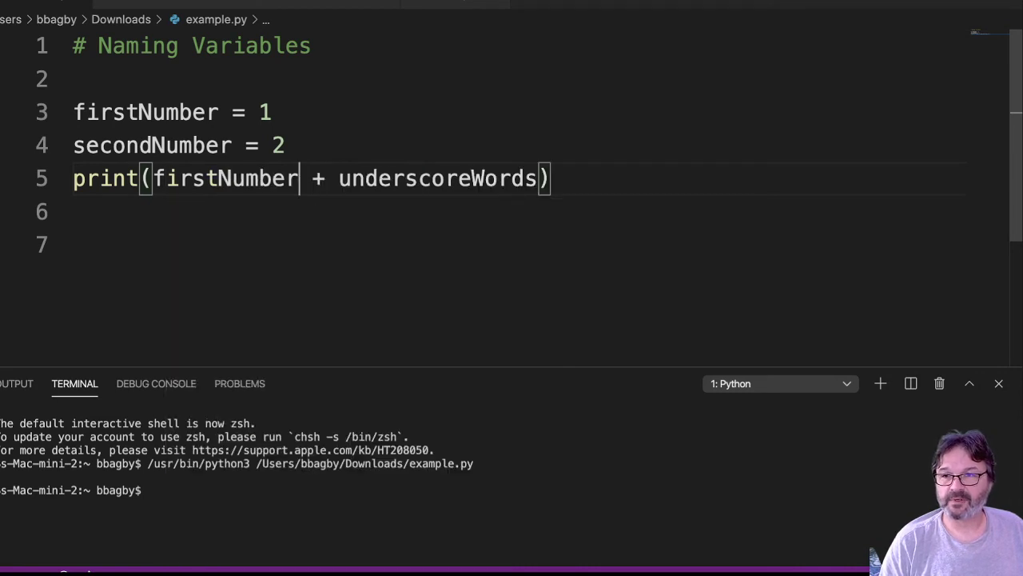
Update the print line to add firstNumber and secondNumber via autocomplete
double_click(407, 179)
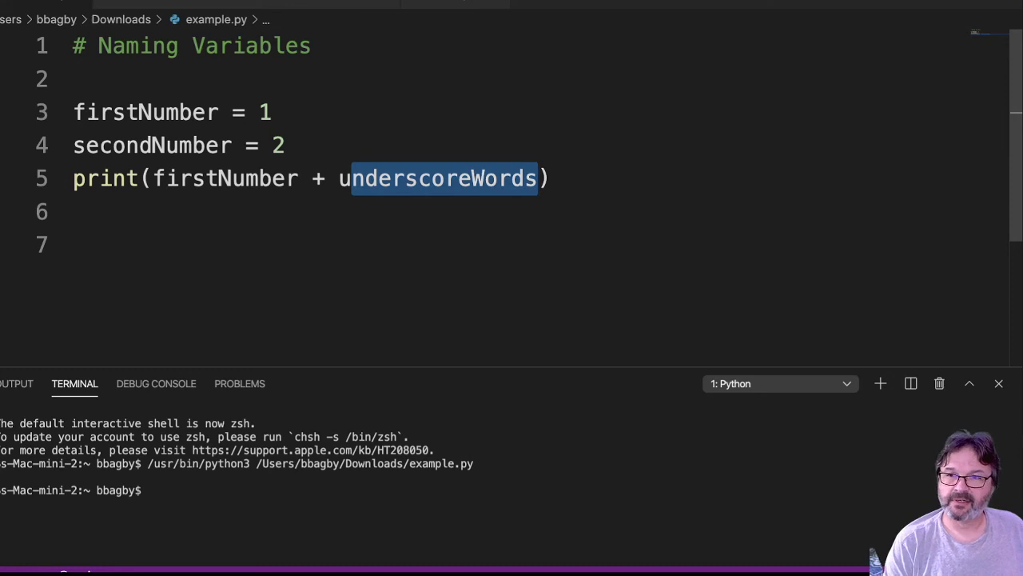
type("se")
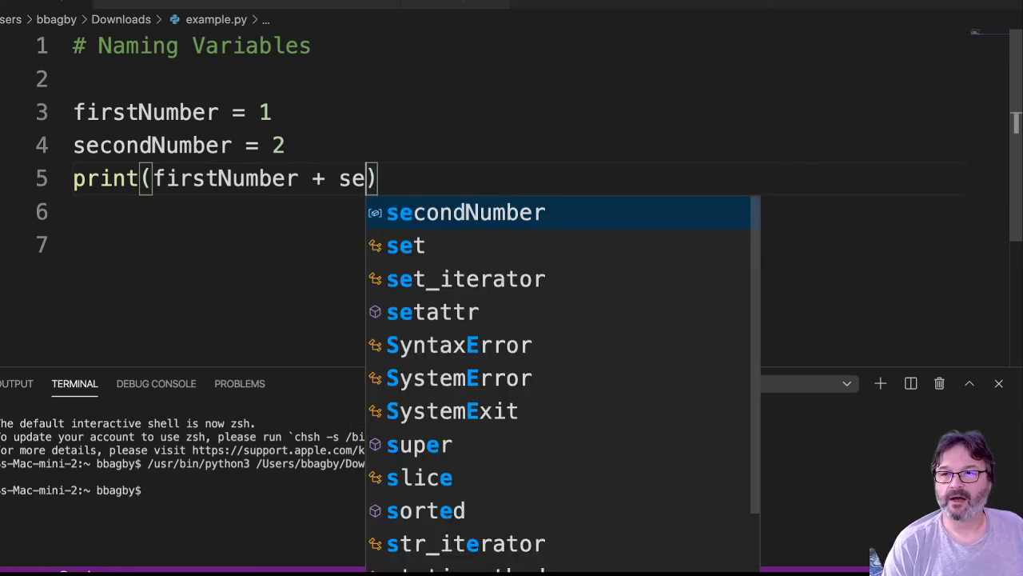
key("Tab")
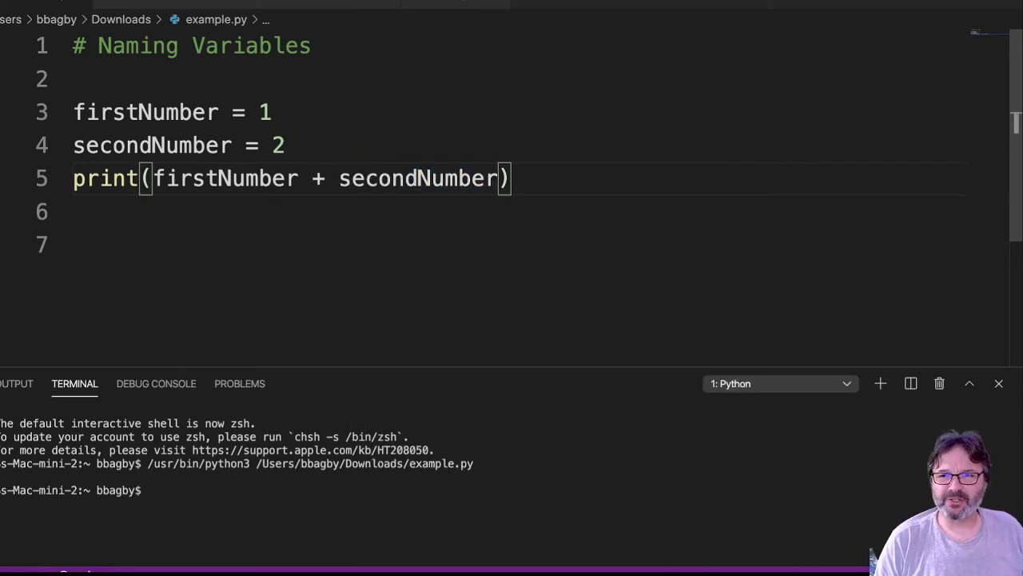